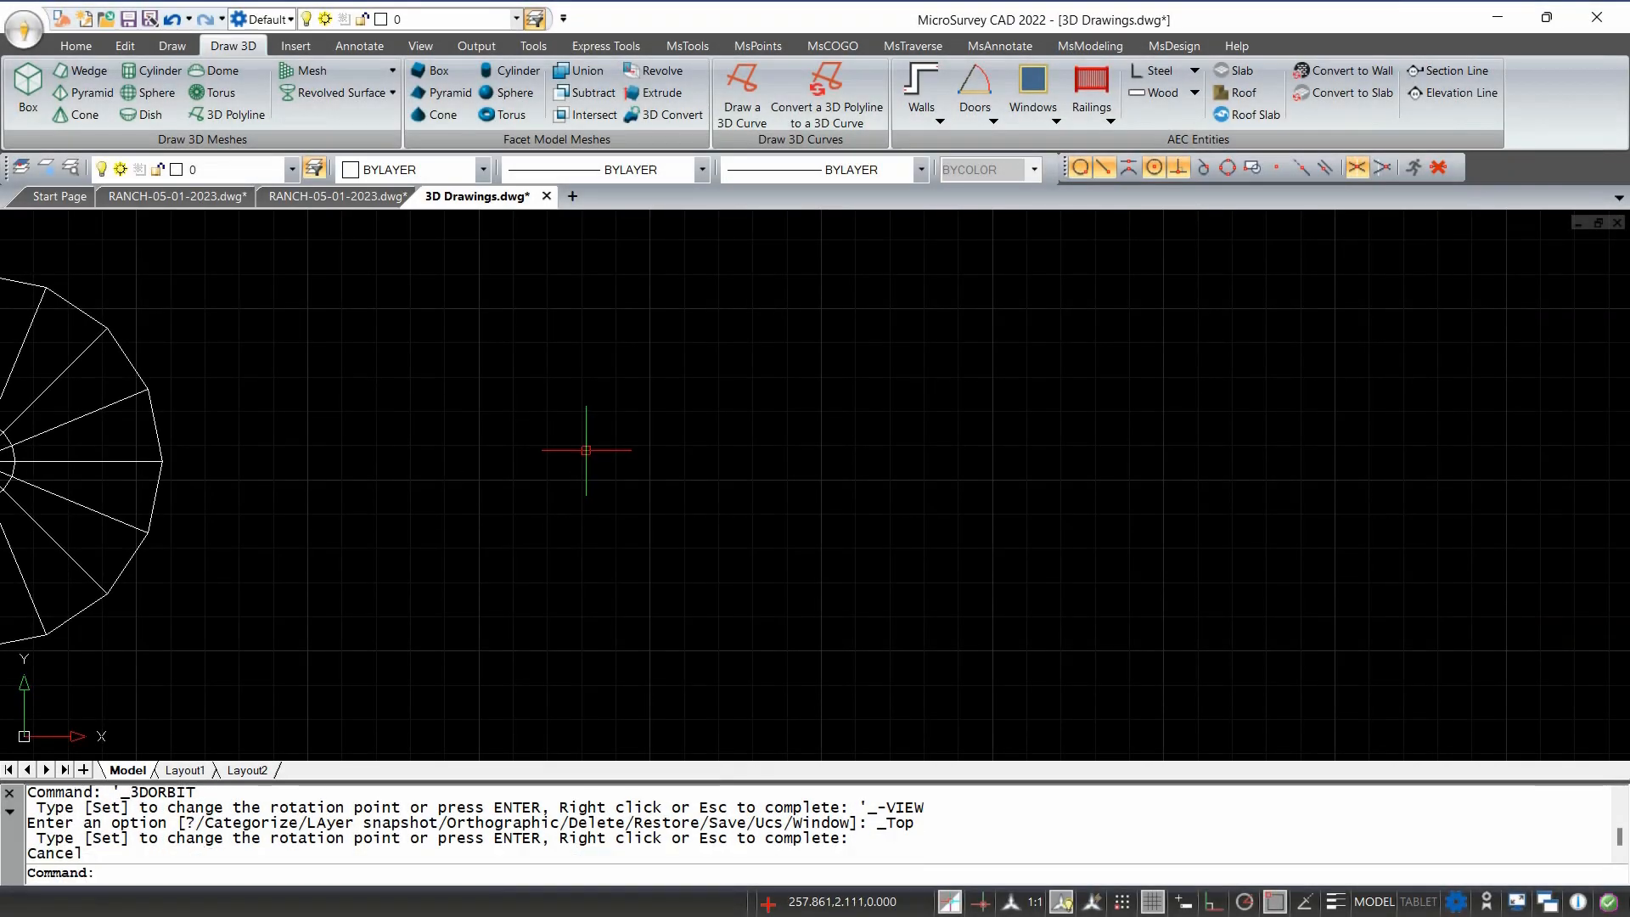
mouse_move(586, 426)
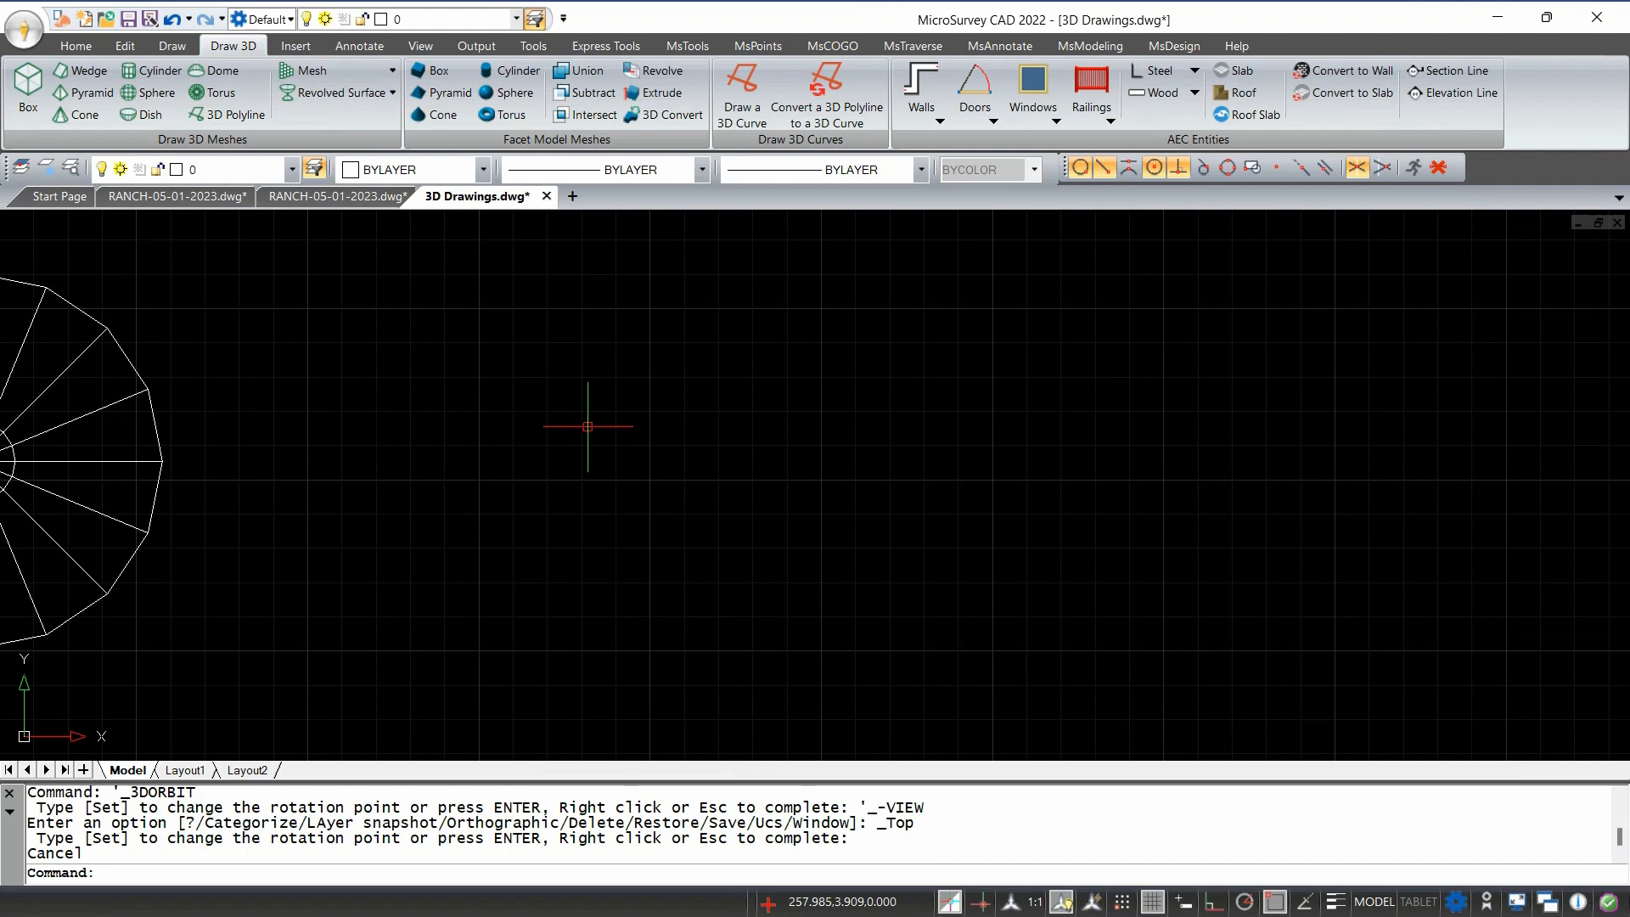
mouse_move(158, 70)
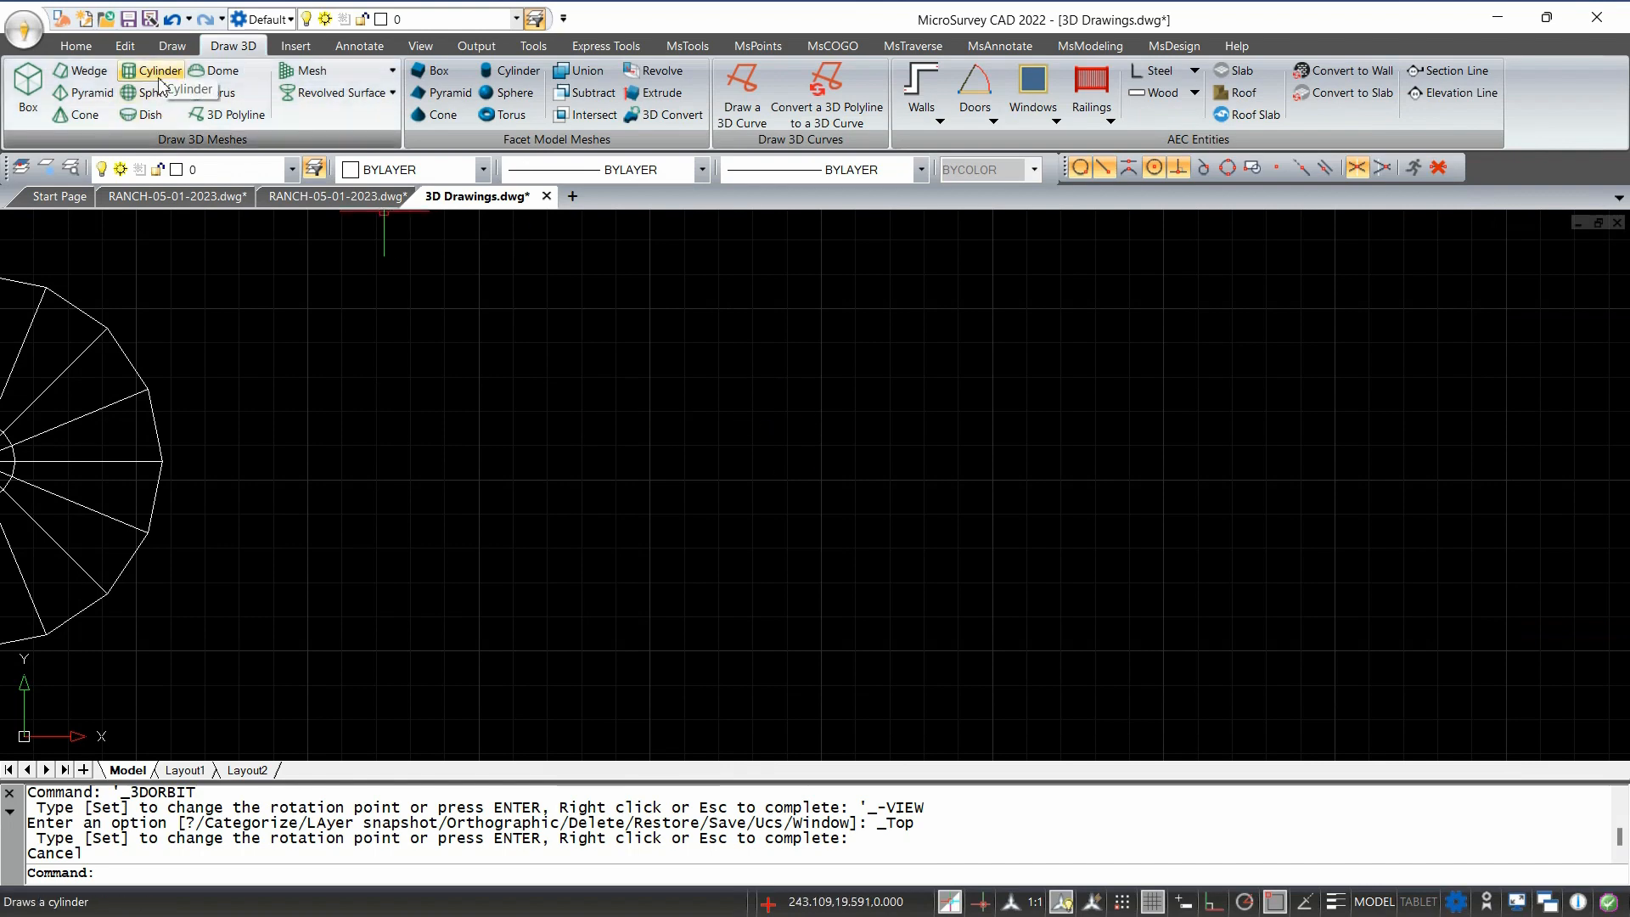
Begin a Draw 3D cylinder with base centred mid-drawing and radius 16.491.
left_click(158, 70)
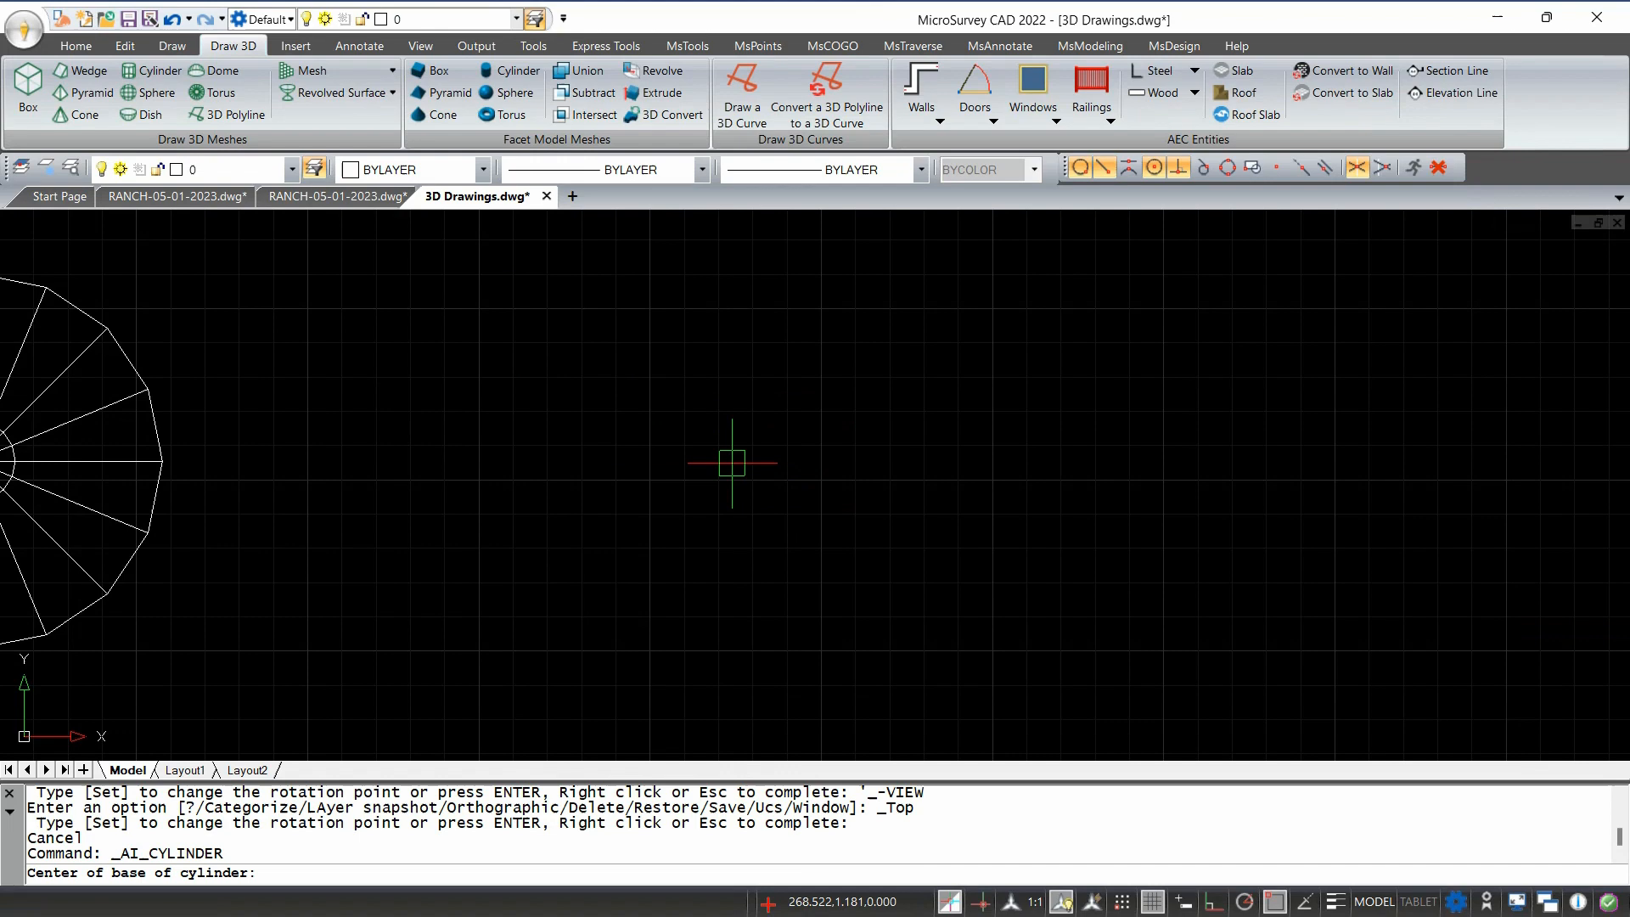
mouse_move(720, 470)
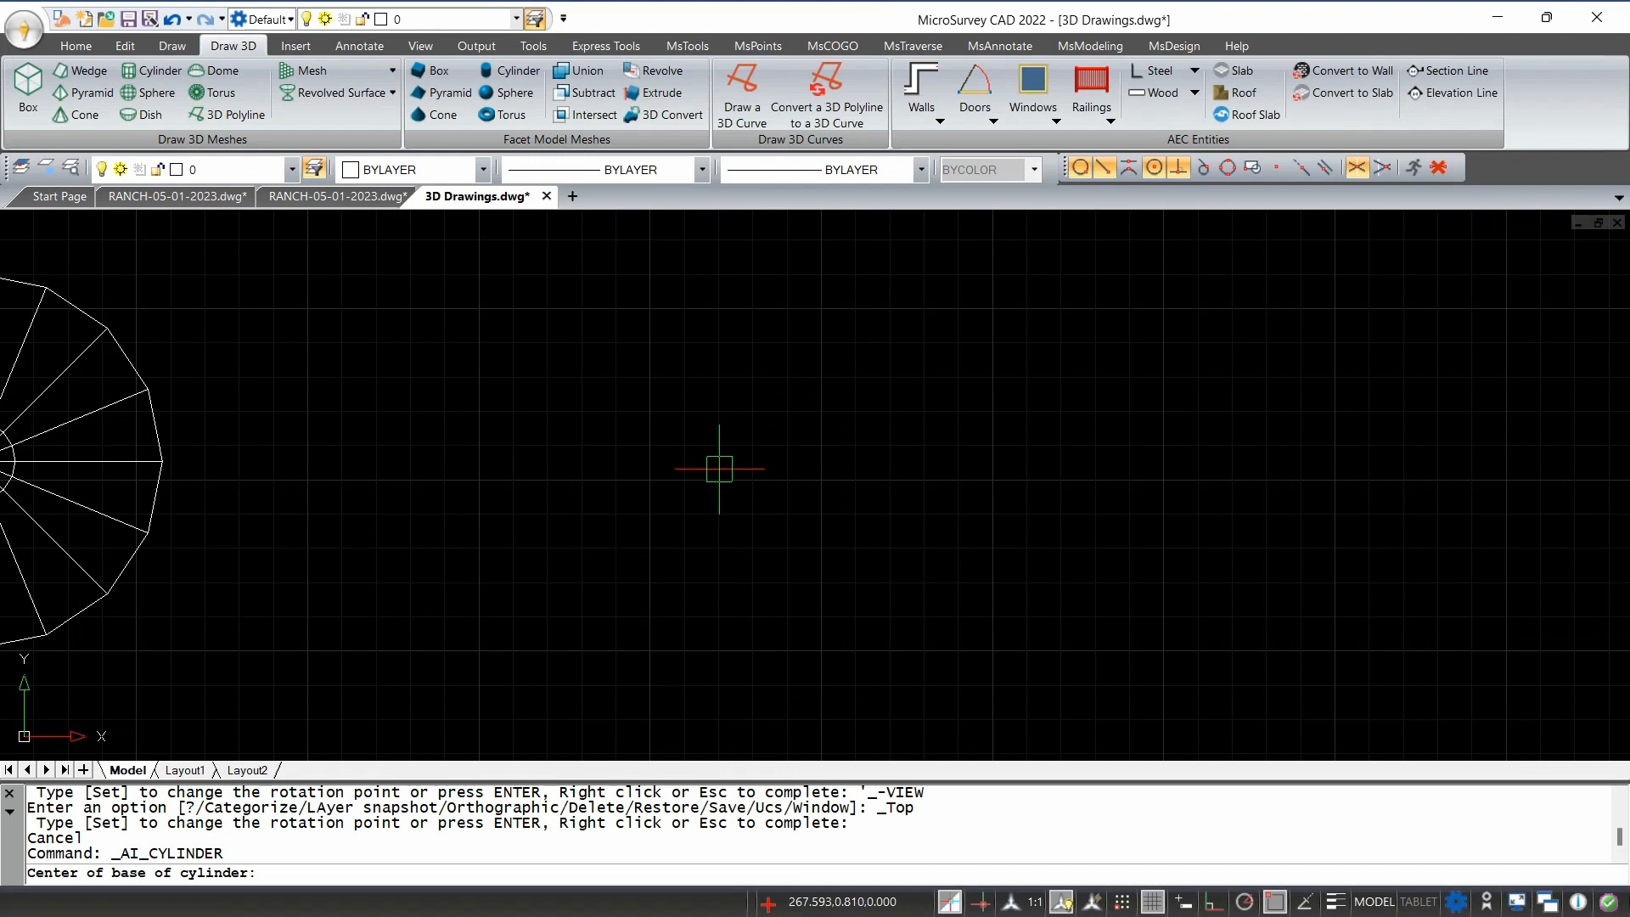
left_click(720, 469)
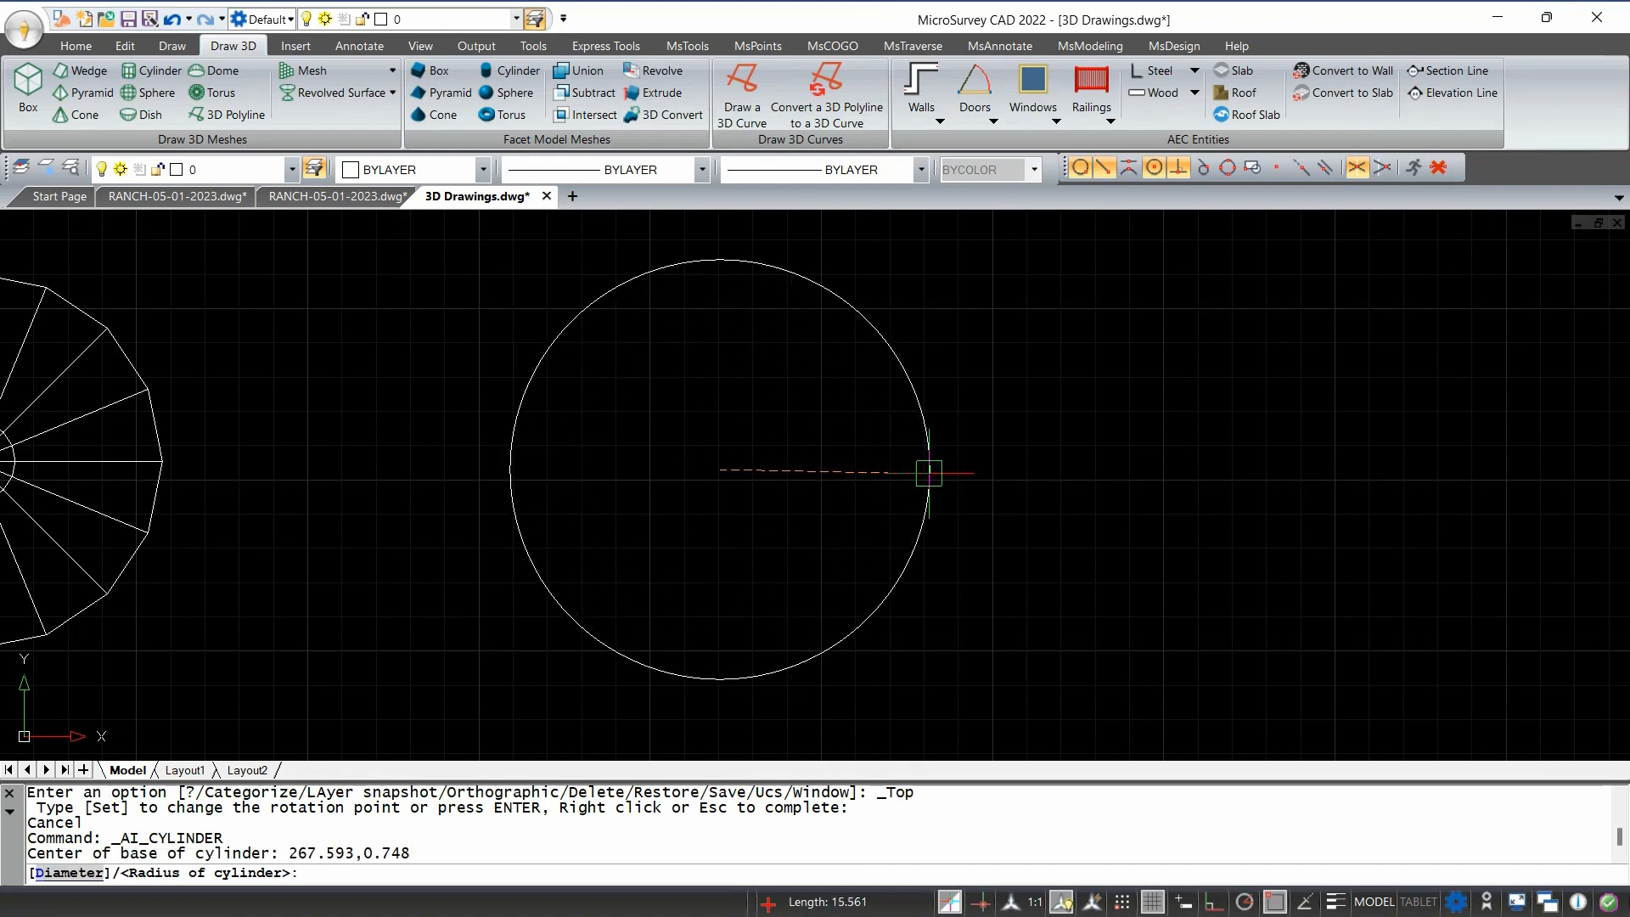
mouse_move(943, 472)
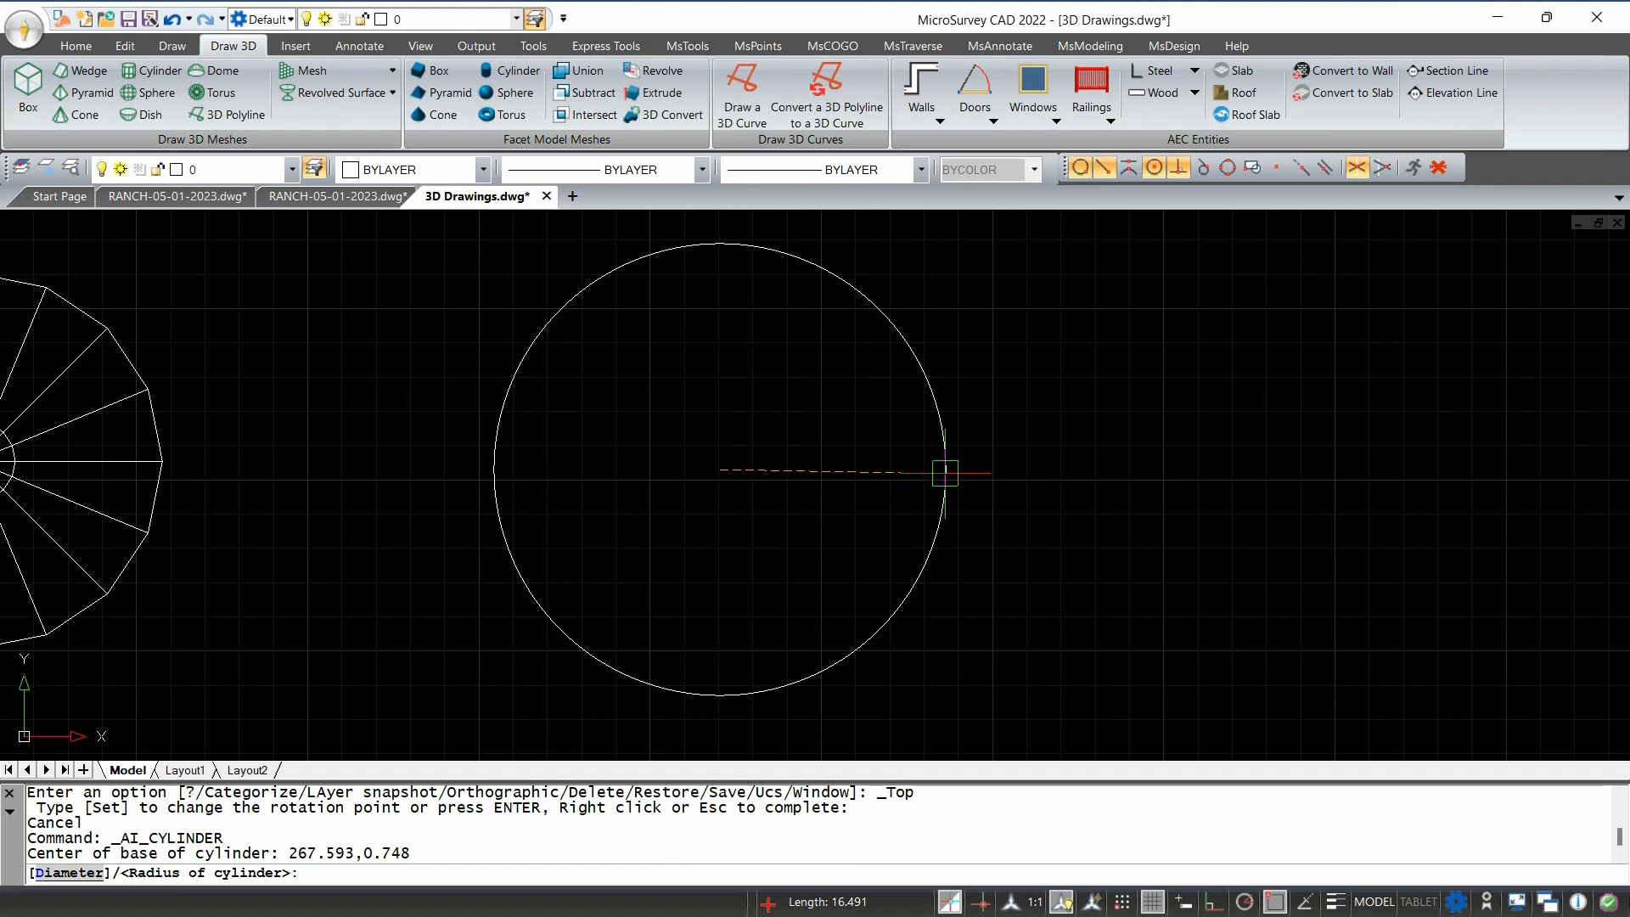
left_click(942, 474)
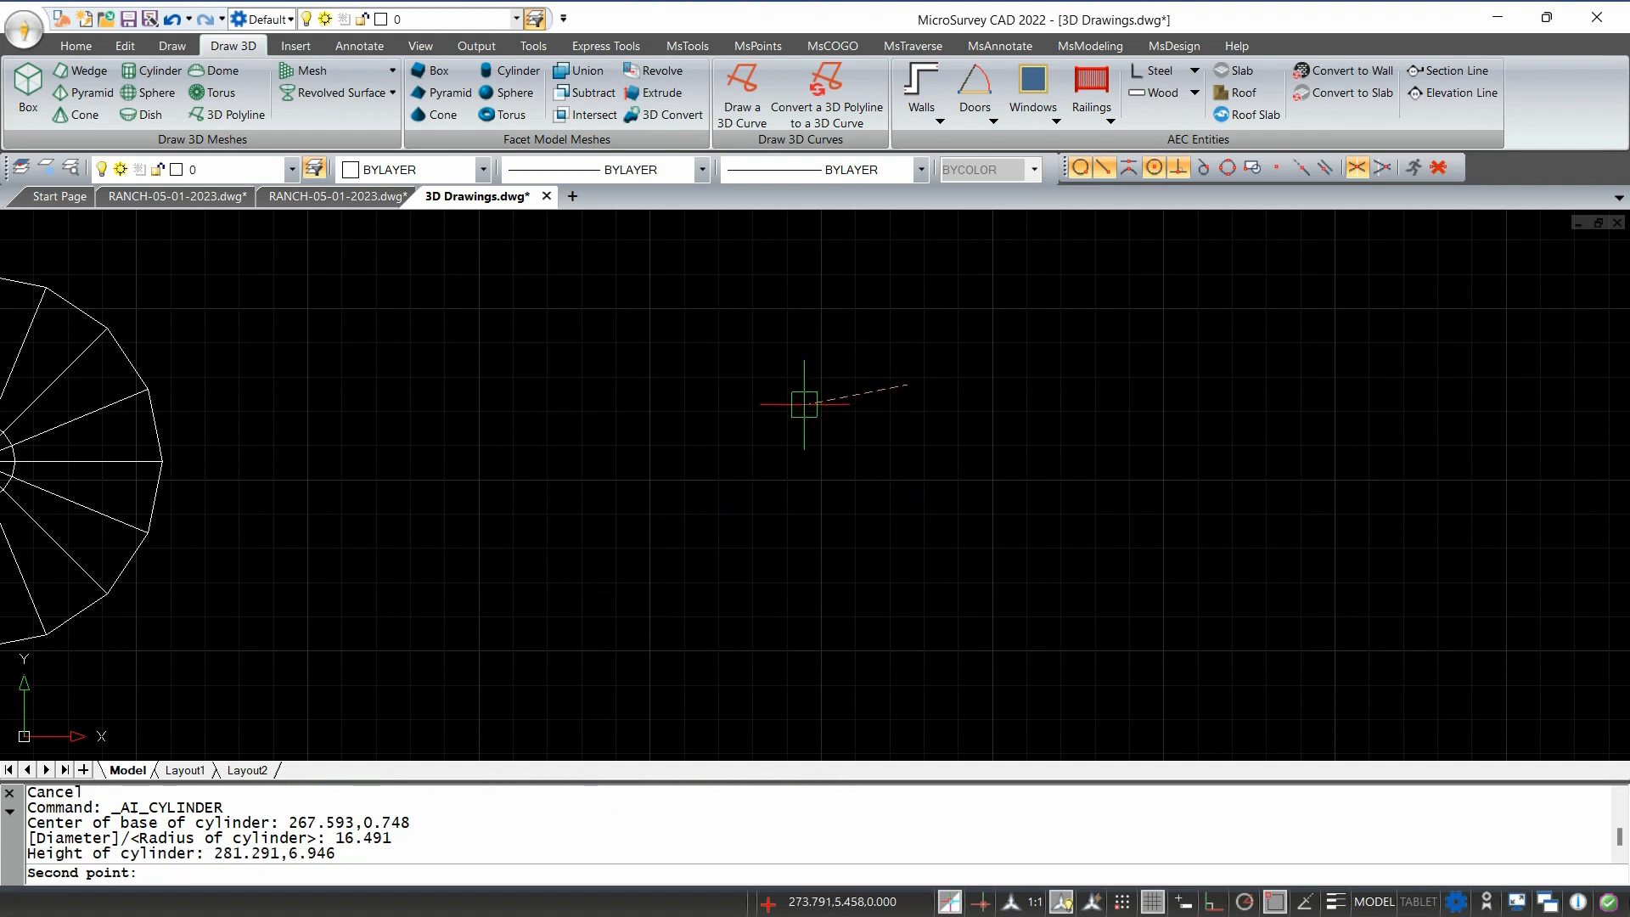
mouse_move(1151, 430)
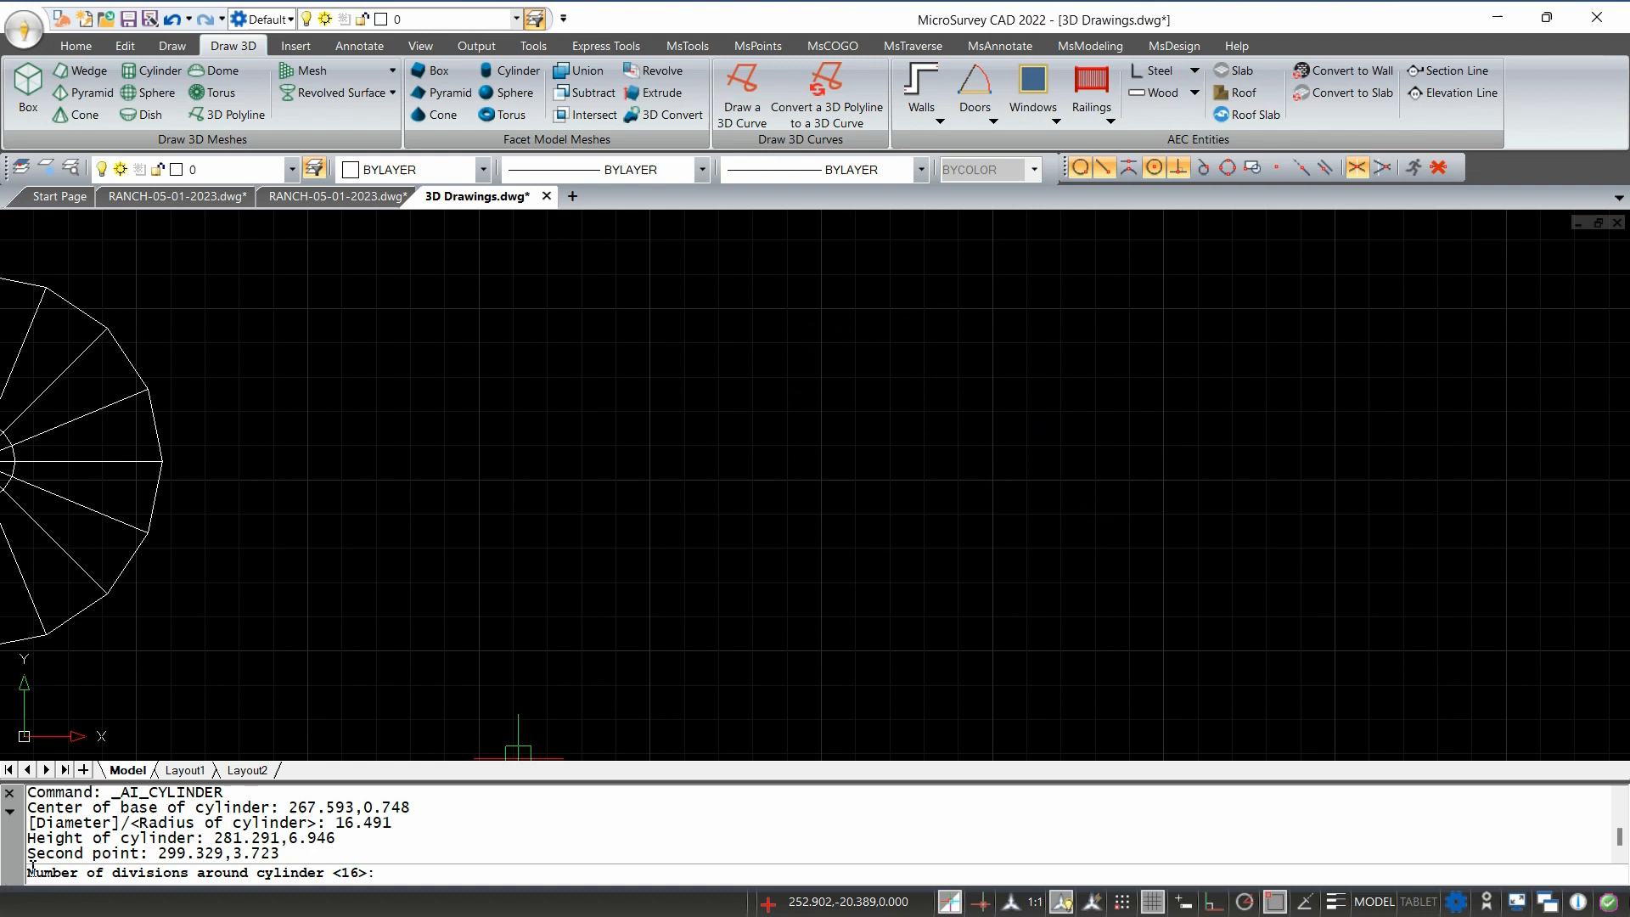
mouse_move(404, 878)
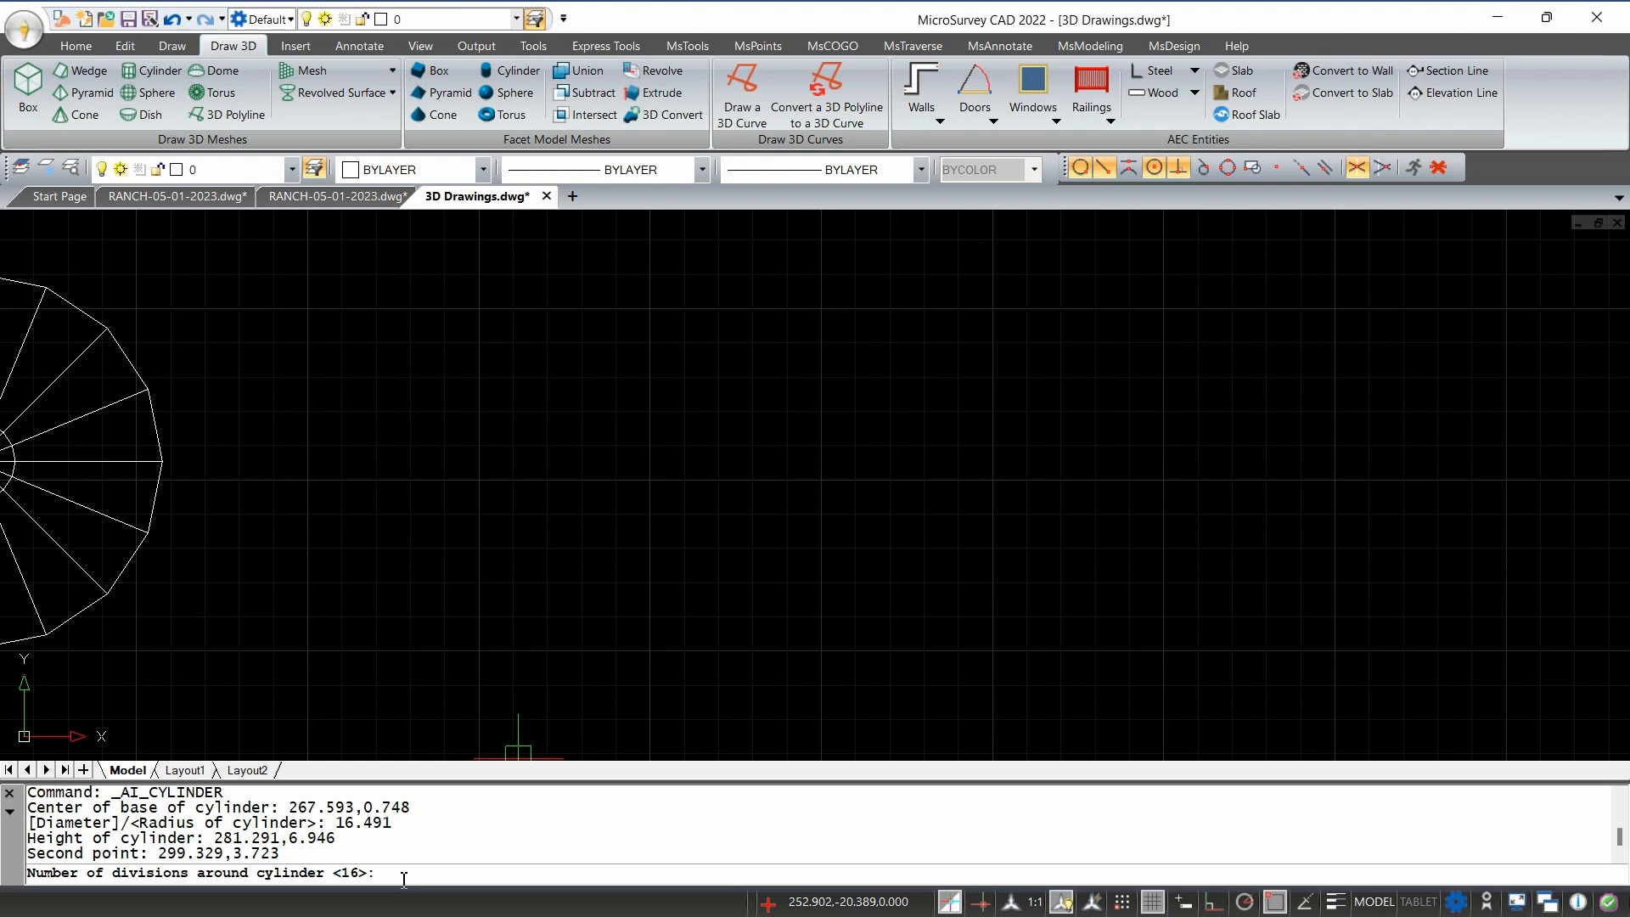
Accept 16 divisions to finish the cylinder and view it with Constrained Orbit.
key("Return")
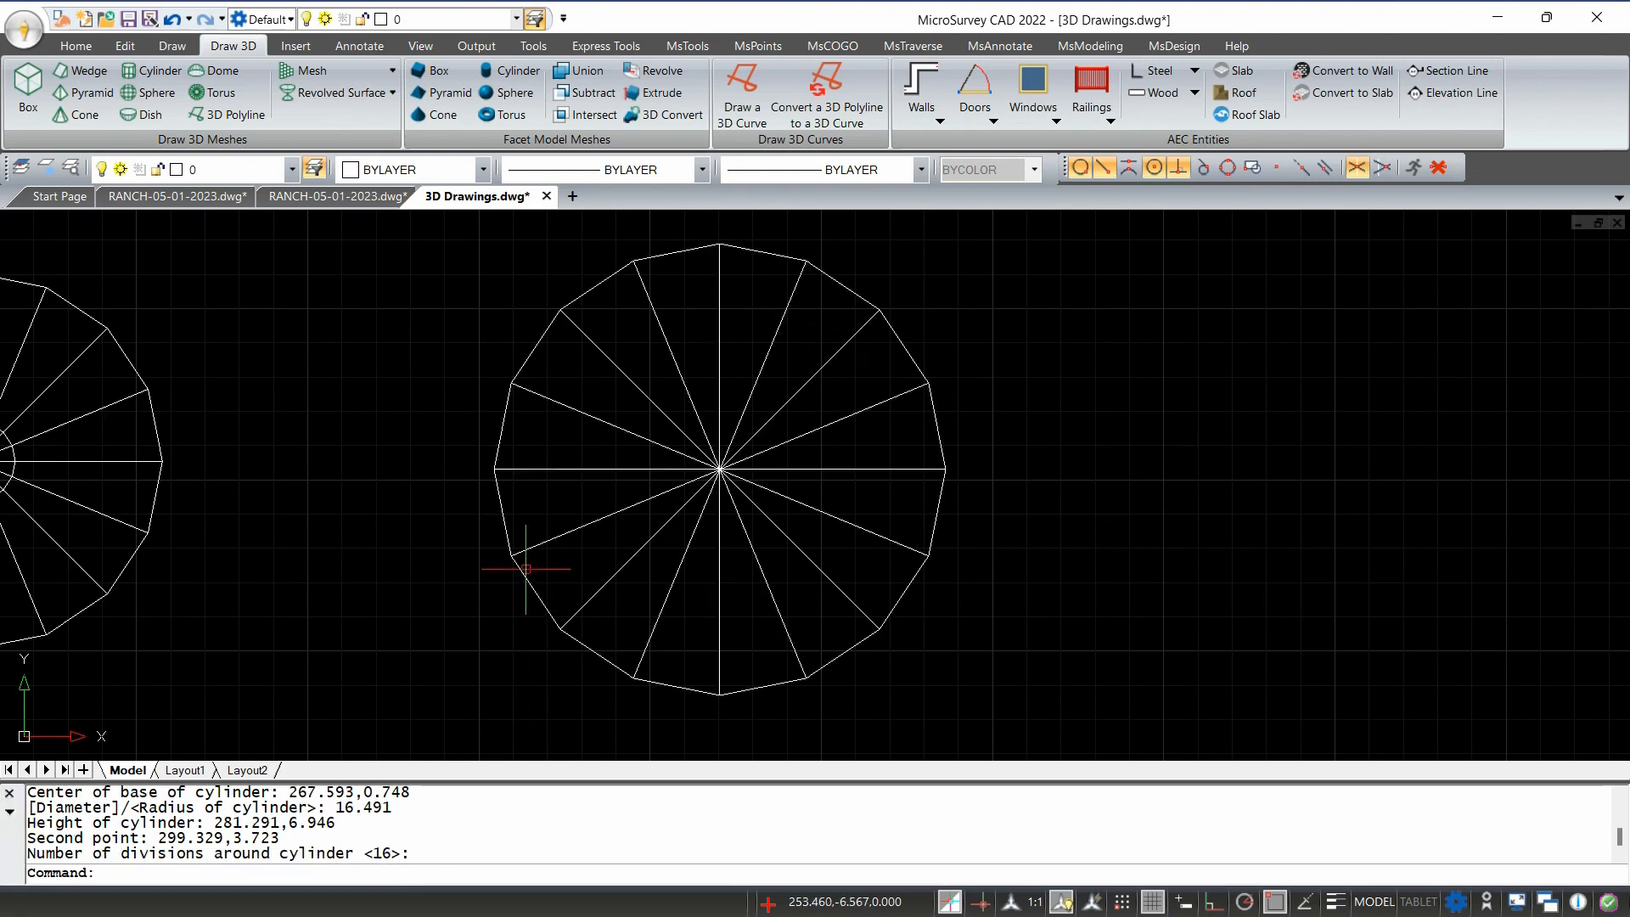
left_click(420, 44)
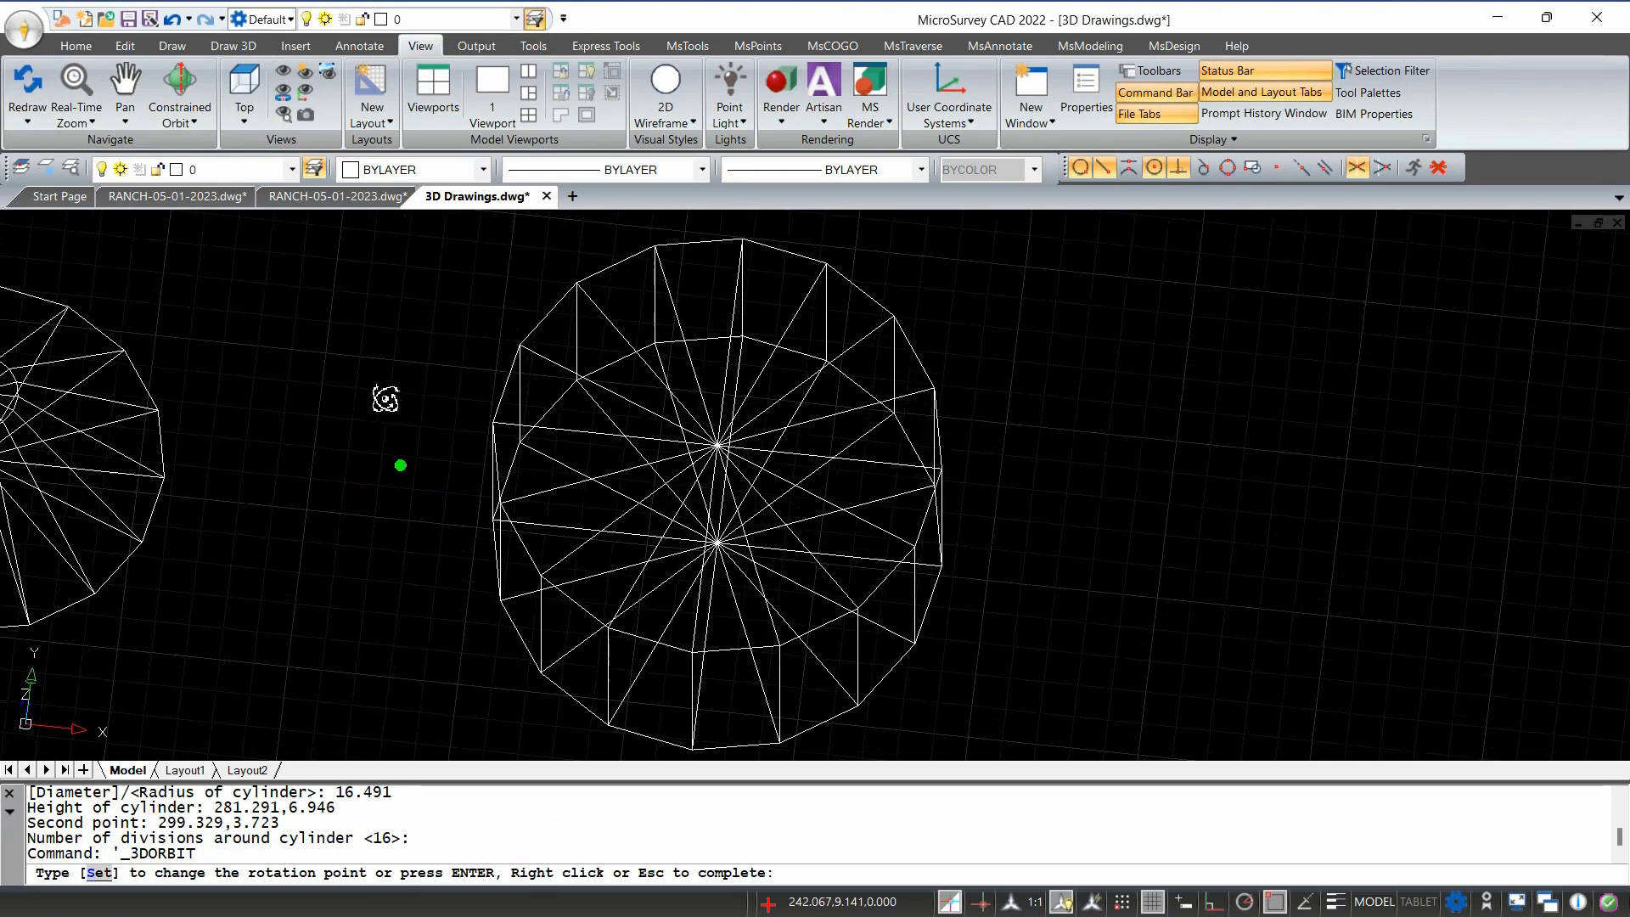